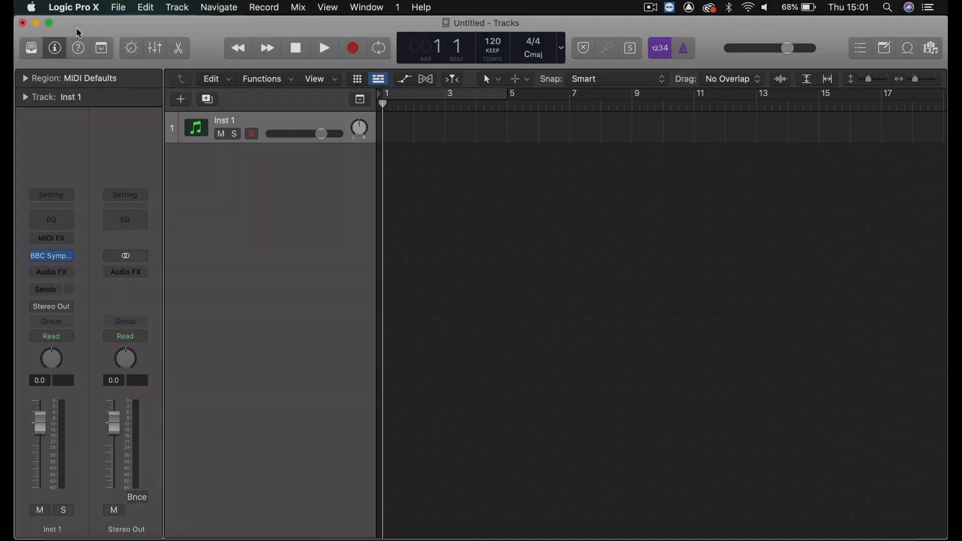
# - Set the audio I/O buffer size to 1024 samples and apply, keeping MacBook Pro Speakers output
pyautogui.click(73, 6)
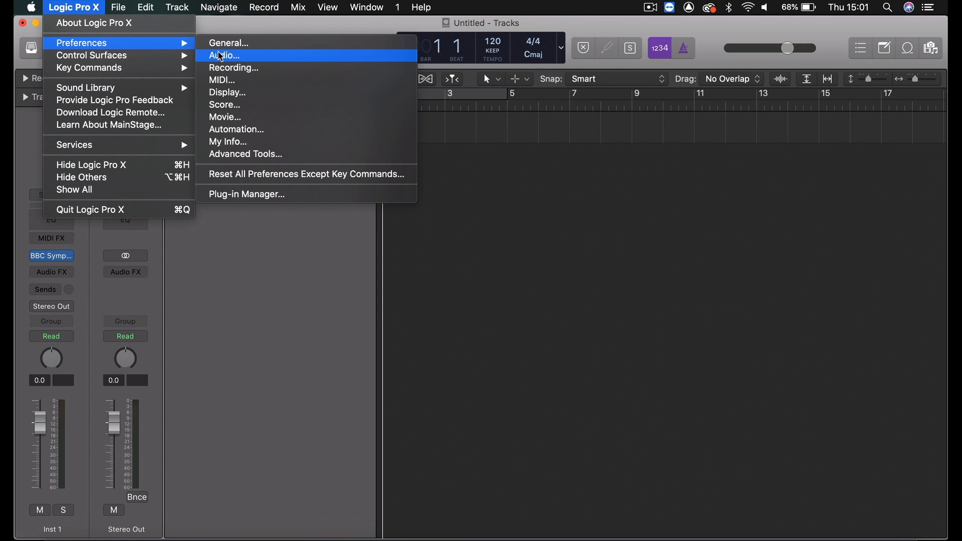
pyautogui.click(223, 55)
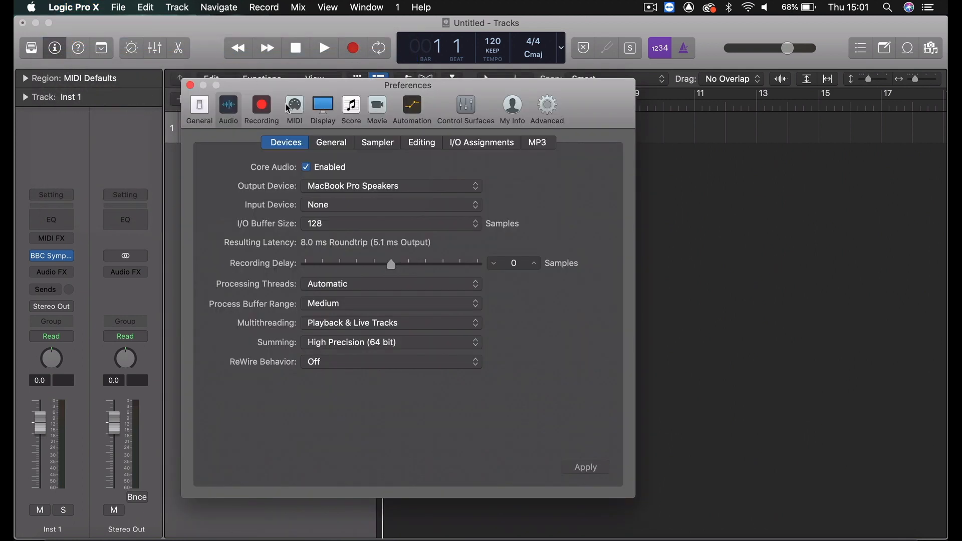
pyautogui.click(391, 186)
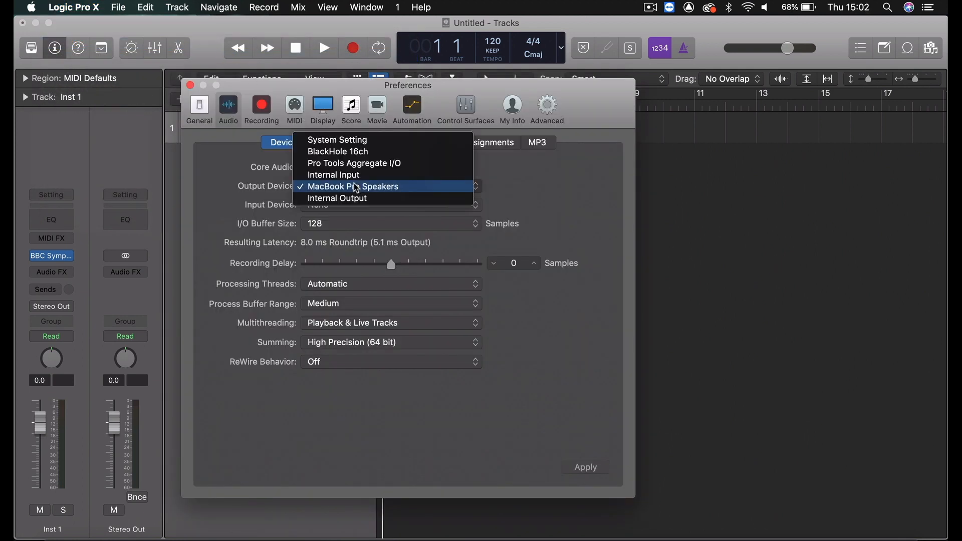
pyautogui.click(353, 186)
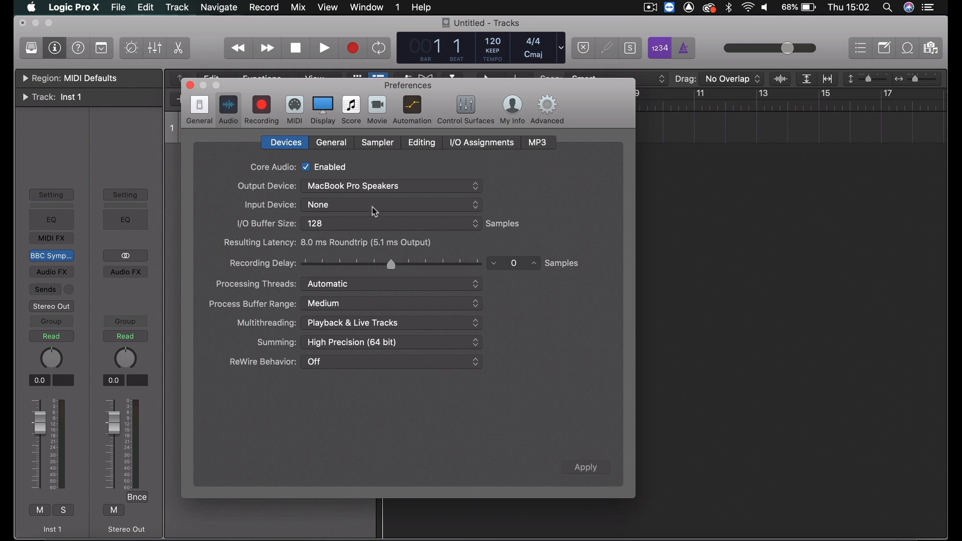
pyautogui.click(391, 223)
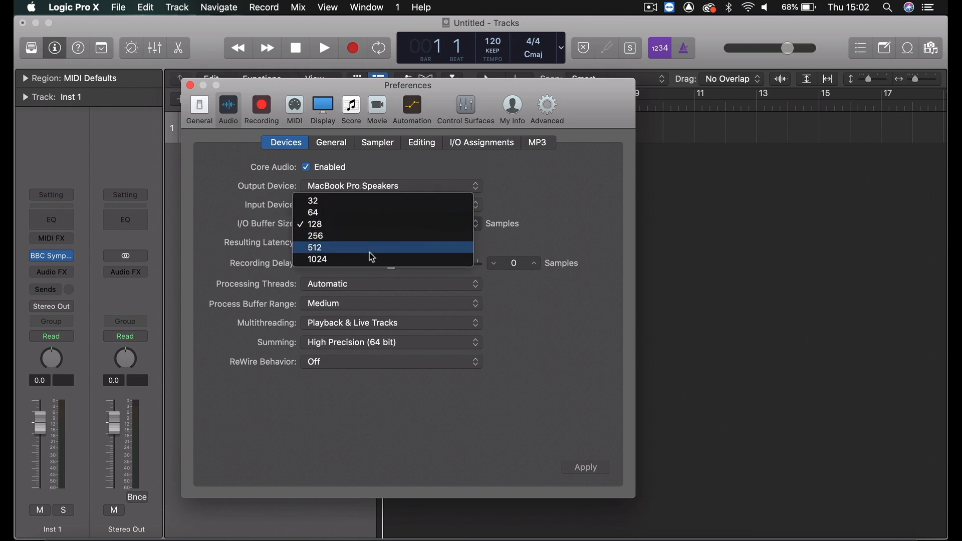
pyautogui.click(314, 224)
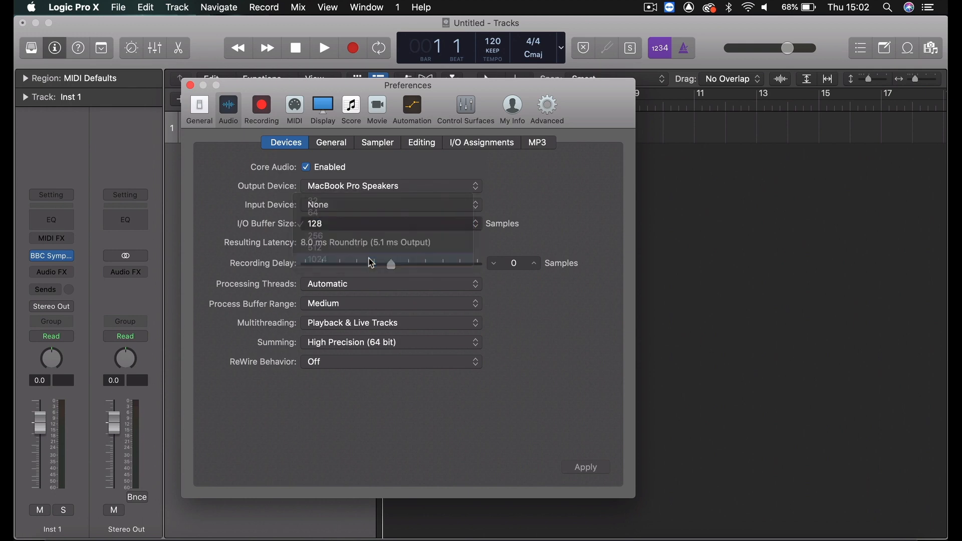
pyautogui.click(317, 259)
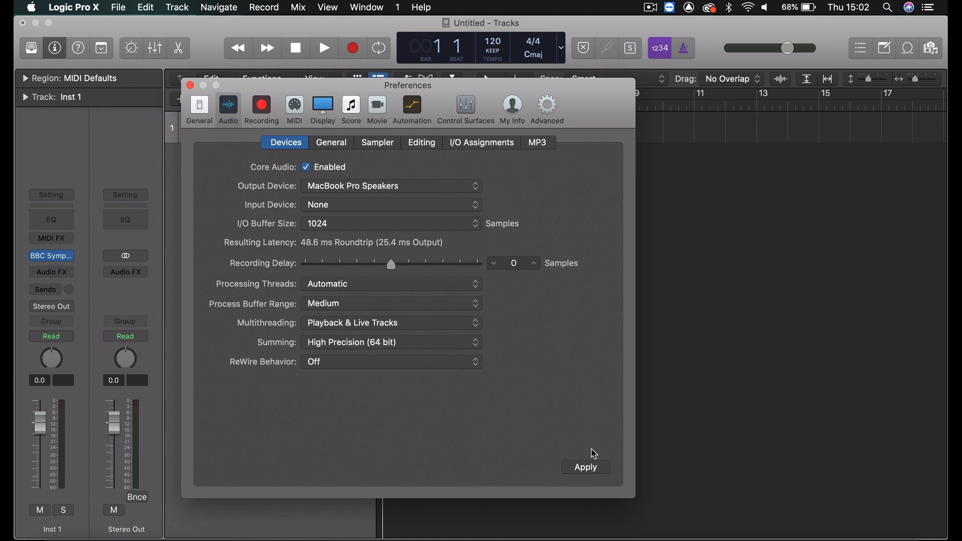
pyautogui.click(585, 467)
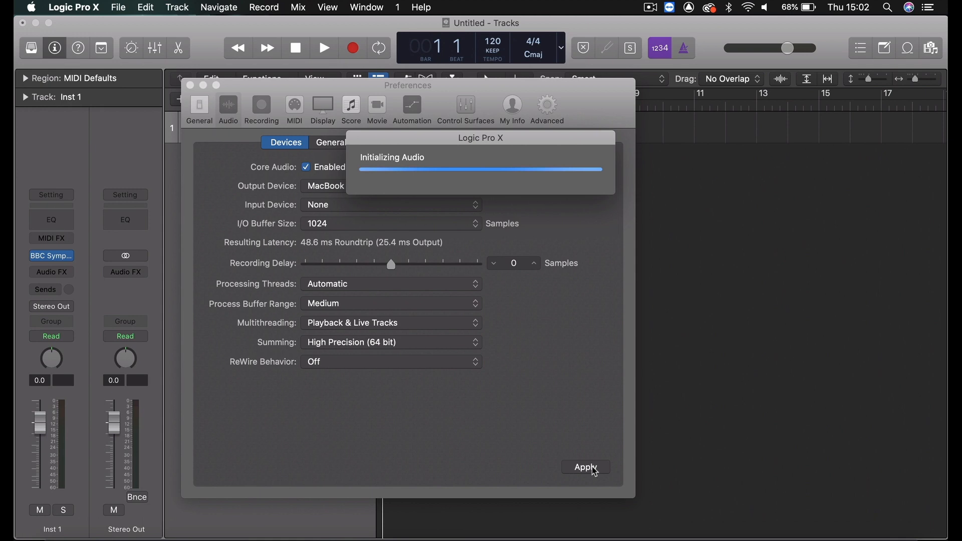
pyautogui.click(585, 467)
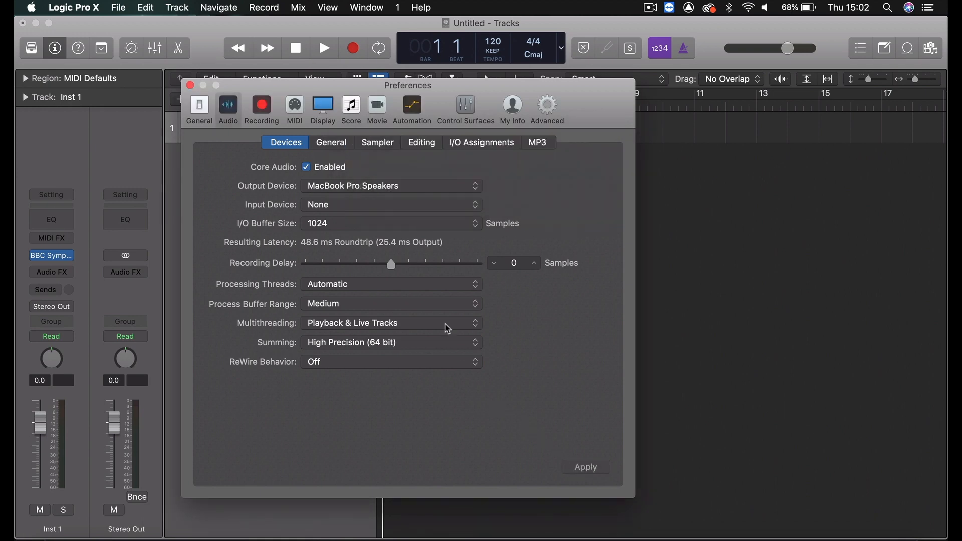
# - Show the MIDI preferences, where external stop messages are set to end recording
pyautogui.click(294, 105)
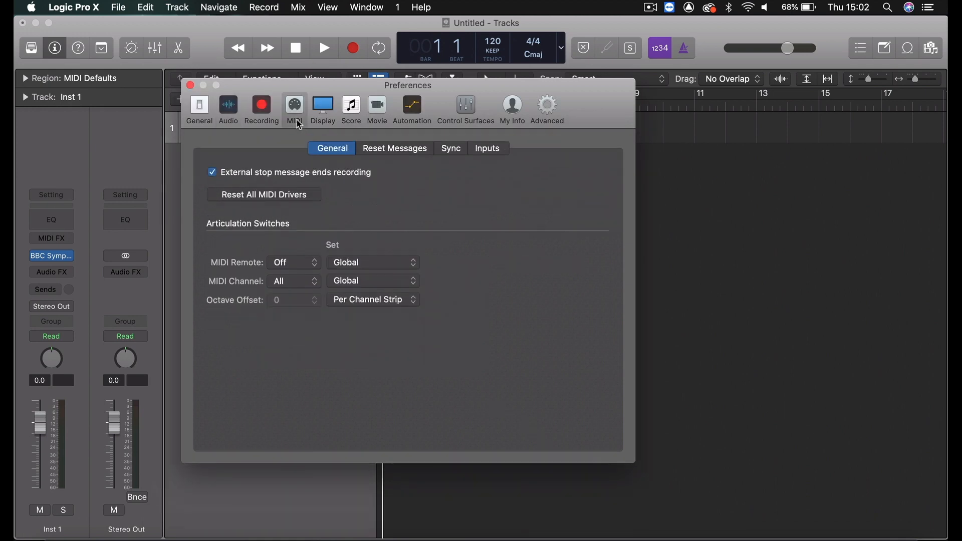
pyautogui.moveTo(294, 109)
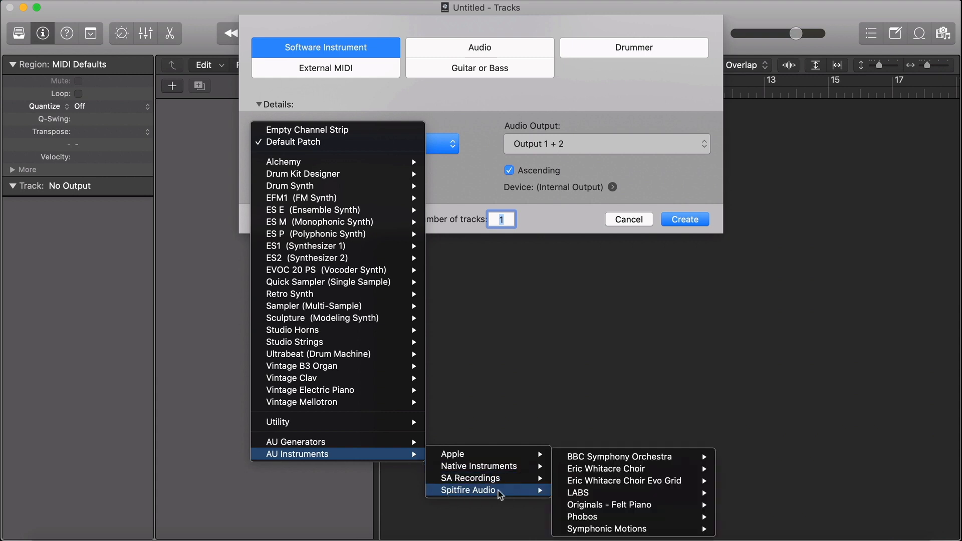
pyautogui.moveTo(620, 457)
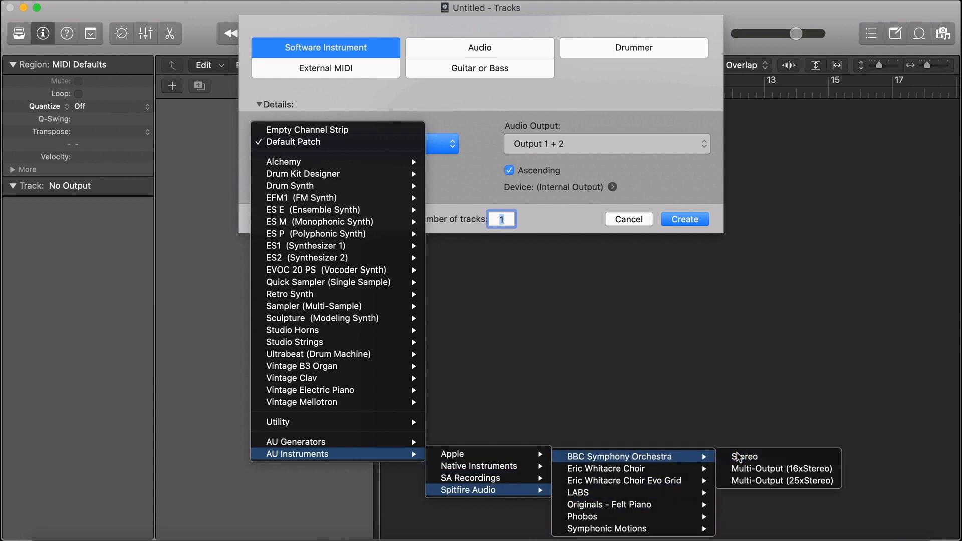
# - Create a stereo BBC Symphony Orchestra instrument track and close its plugin window
pyautogui.click(744, 456)
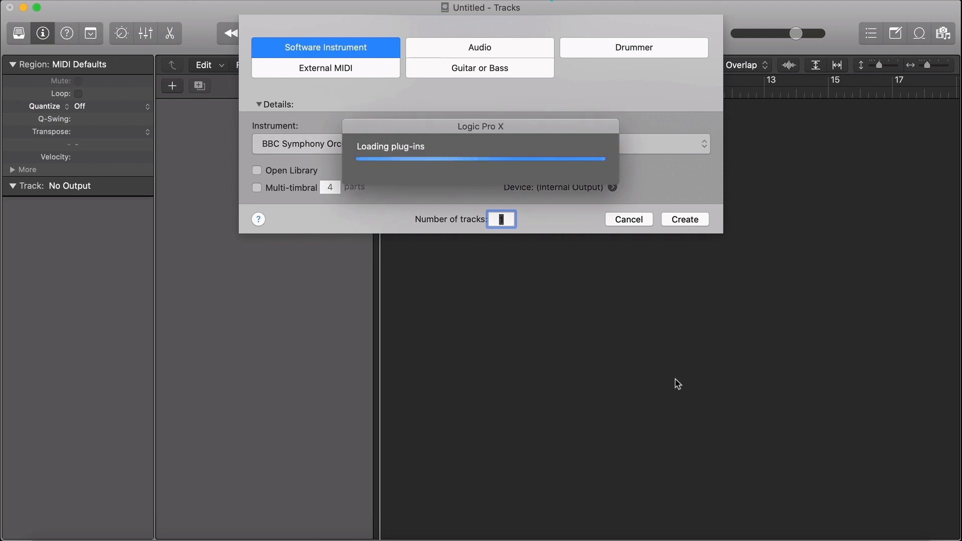
pyautogui.click(683, 219)
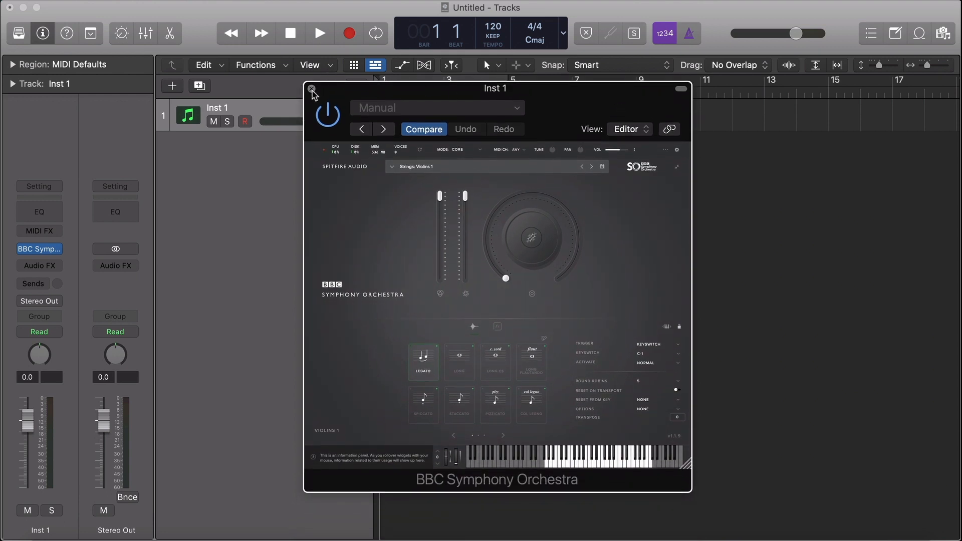
pyautogui.click(312, 90)
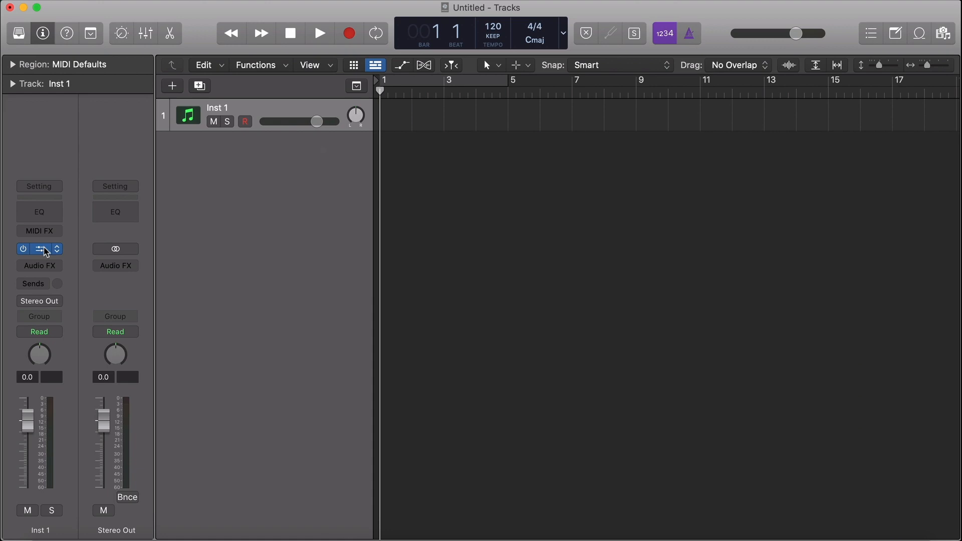
pyautogui.click(39, 248)
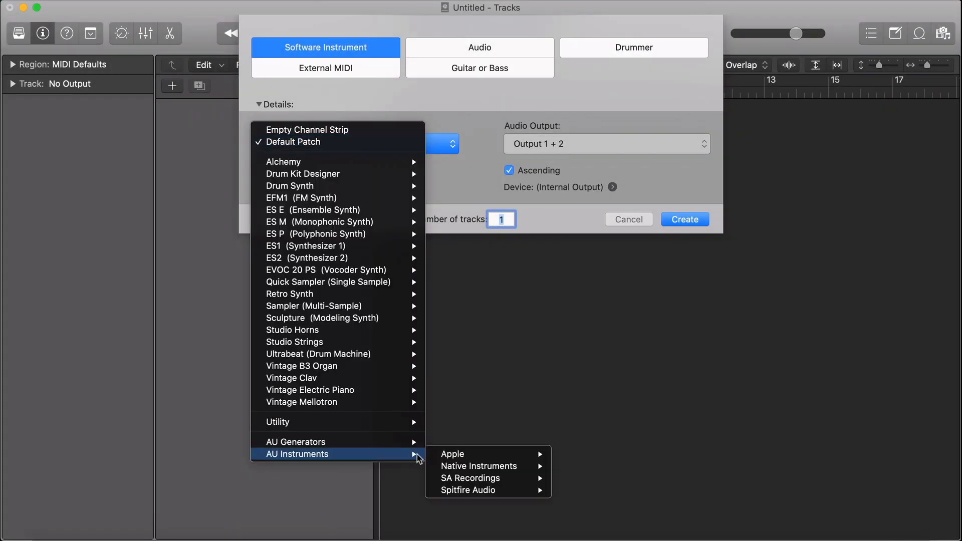
pyautogui.moveTo(470, 478)
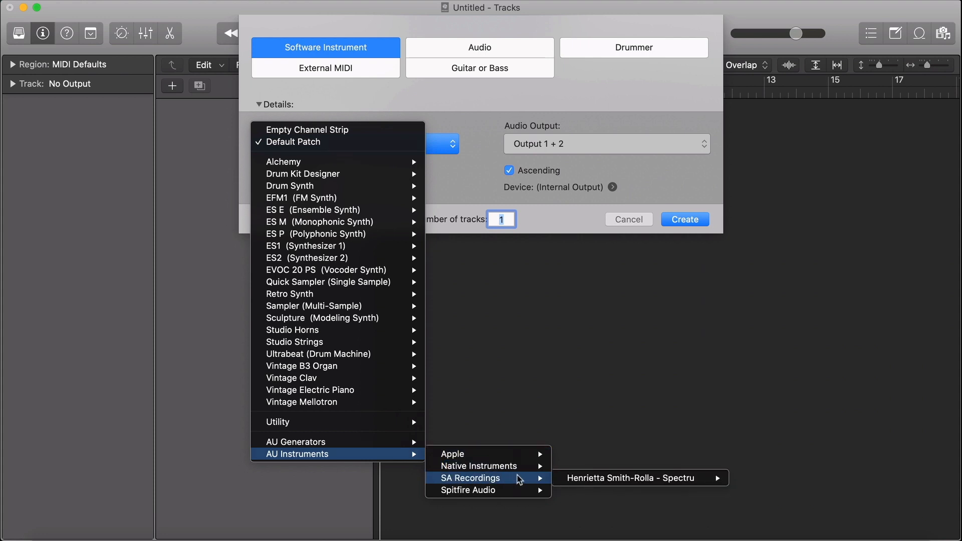
pyautogui.moveTo(637, 478)
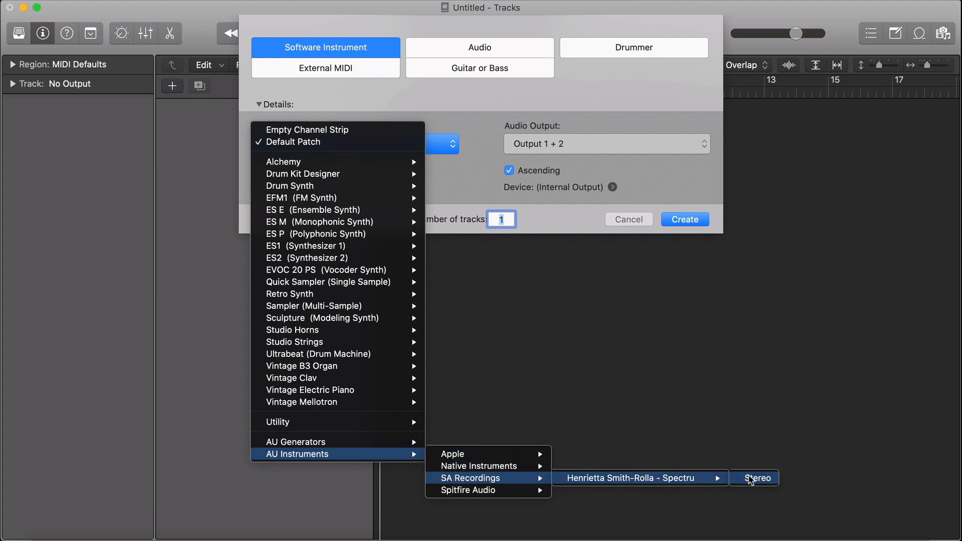
# - Create a track with the stereo SA Recordings instrument
pyautogui.click(754, 478)
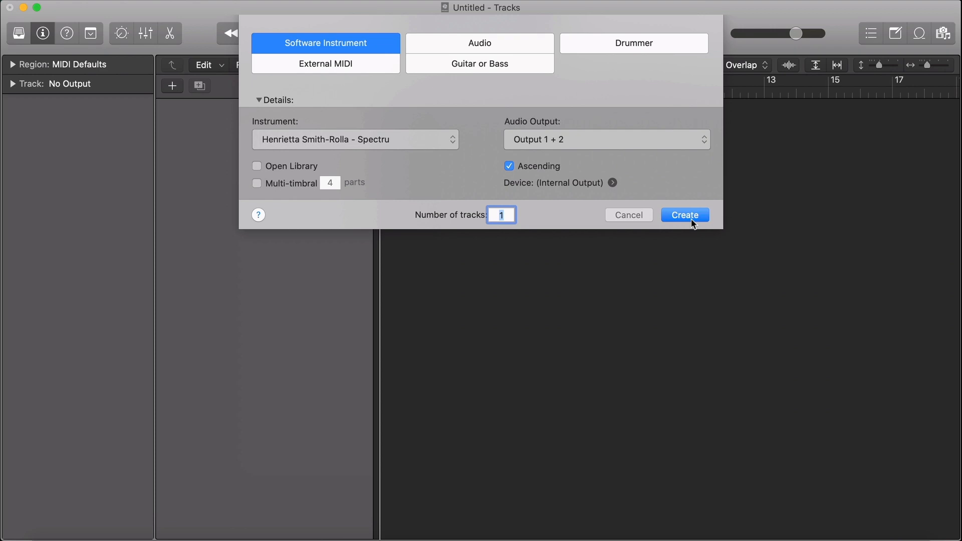
pyautogui.click(683, 215)
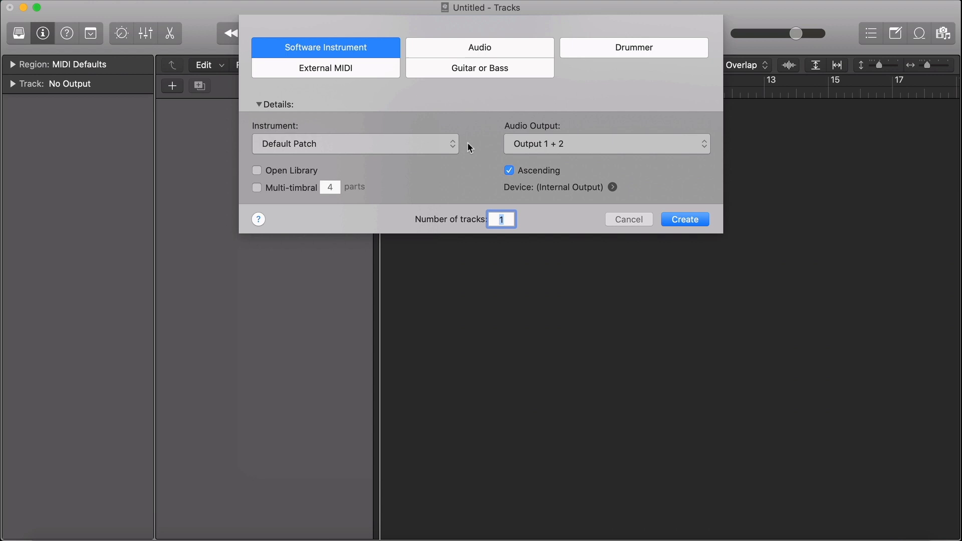
# - Create a software instrument track with stereo Kontakt from Native Instruments
pyautogui.click(356, 144)
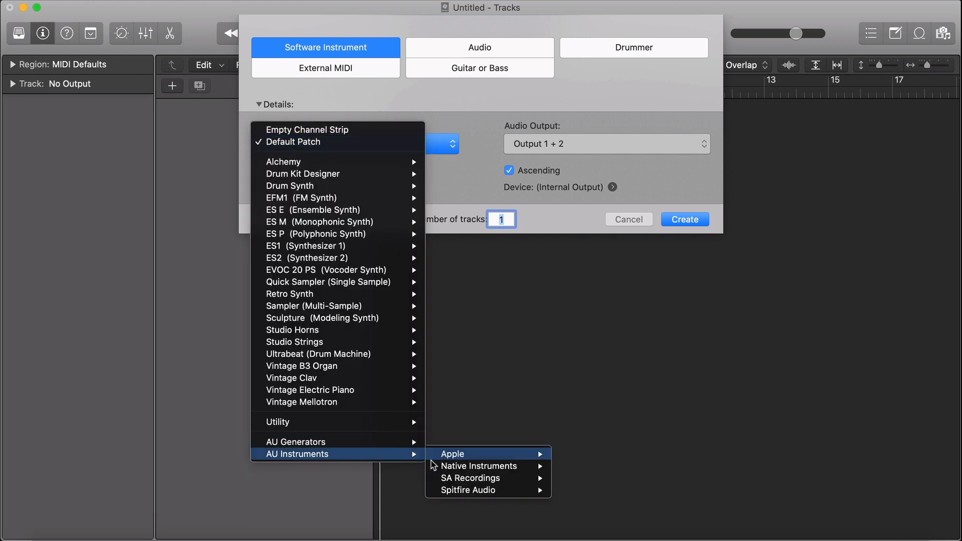
pyautogui.moveTo(582, 478)
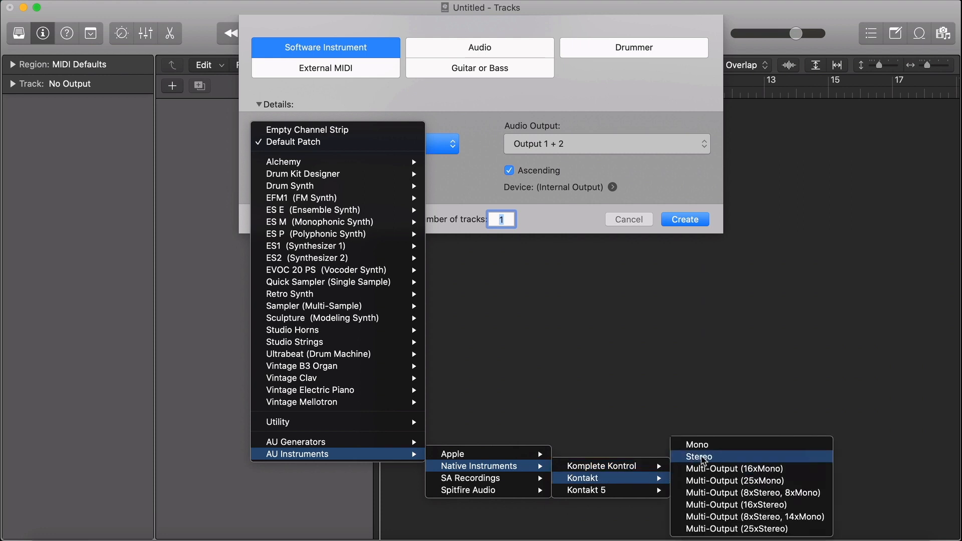
pyautogui.click(697, 457)
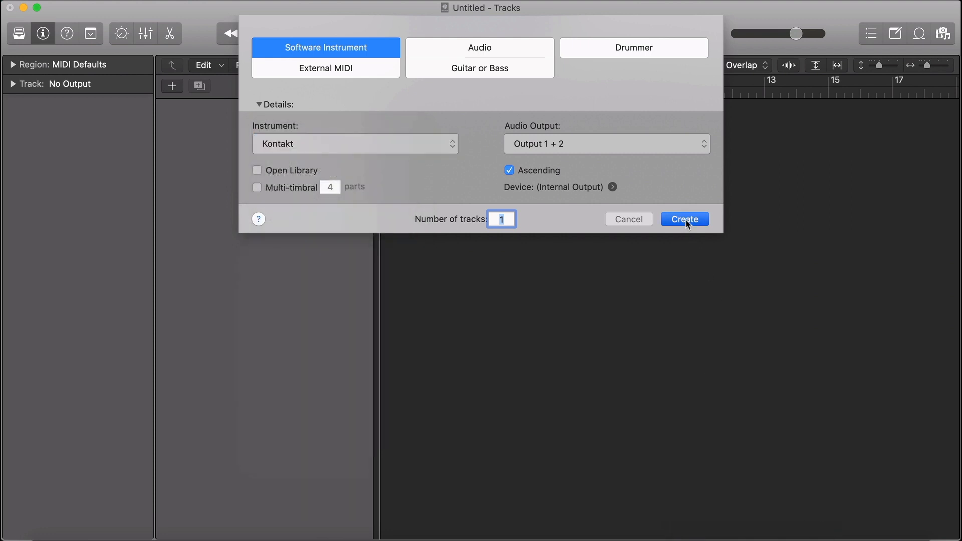
pyautogui.click(684, 220)
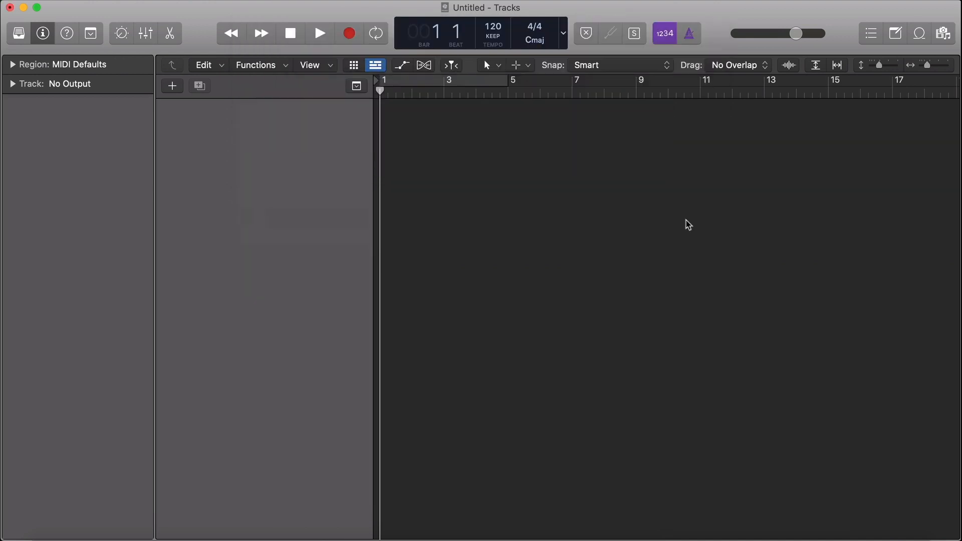
pyautogui.click(172, 85)
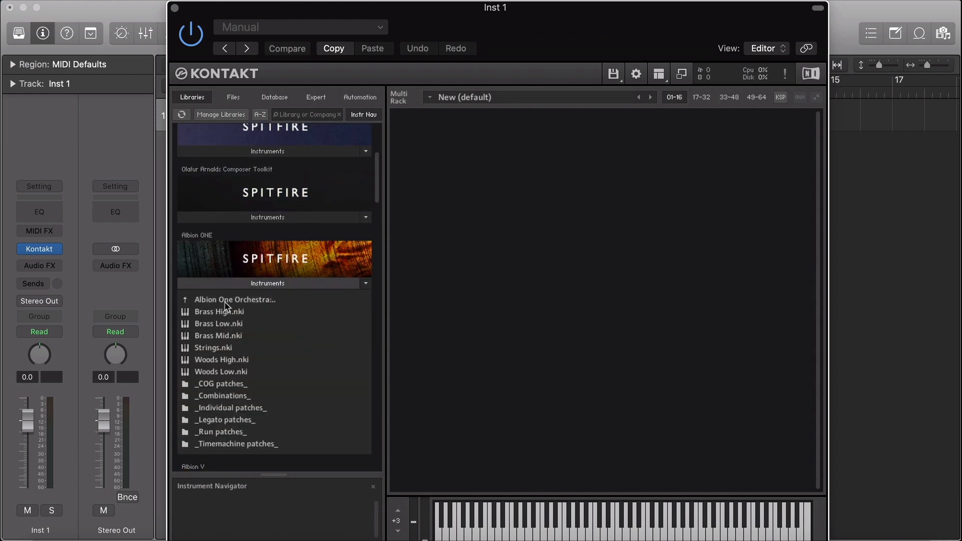
# - Move back up out of the Albion ONE folder in Kontakt's library view
pyautogui.doubleClick(213, 347)
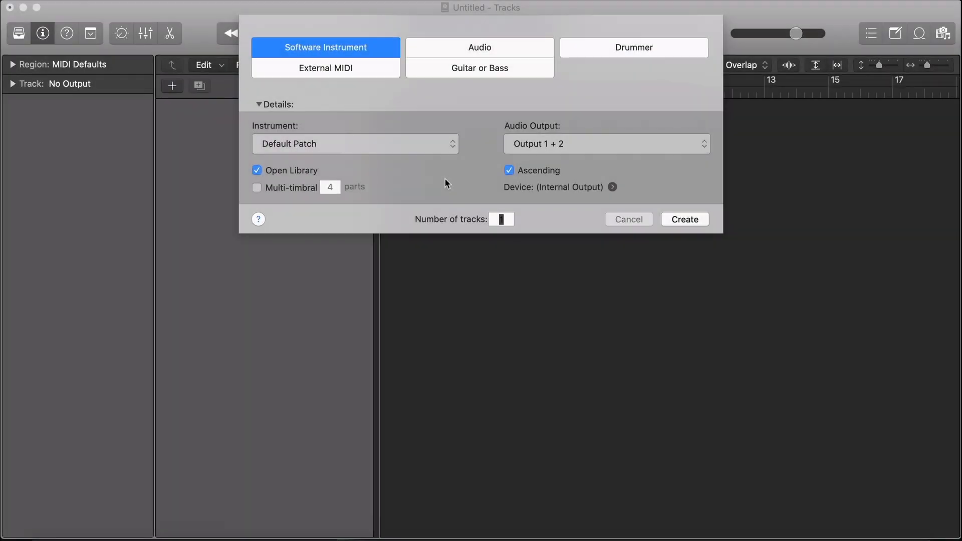
# - Pick Kontakt Multi-Output (16xMono) as the new track's instrument
pyautogui.click(355, 143)
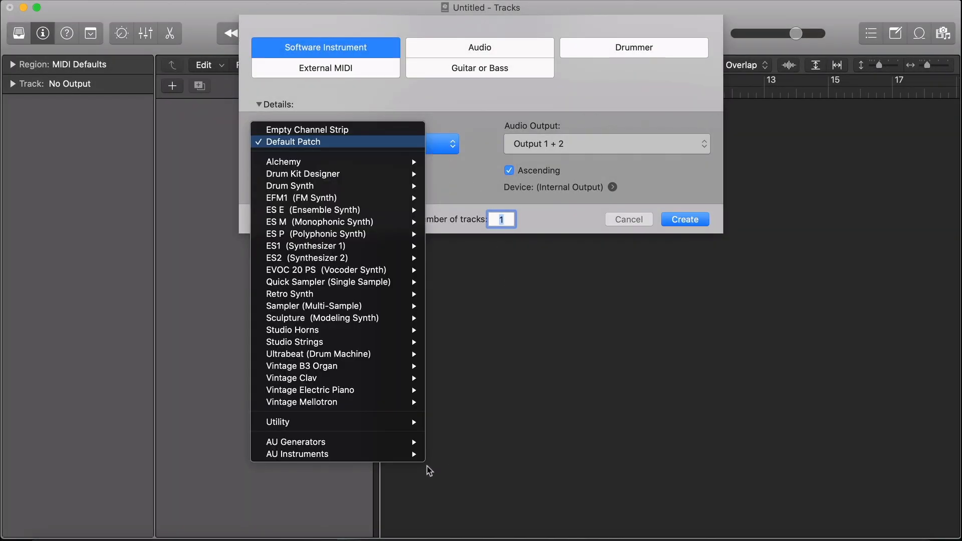
pyautogui.moveTo(478, 465)
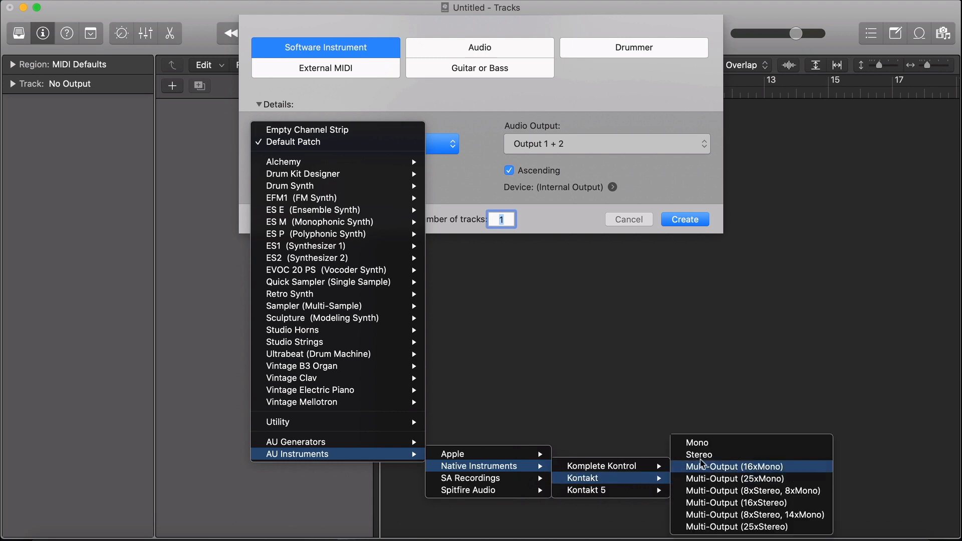
pyautogui.click(734, 467)
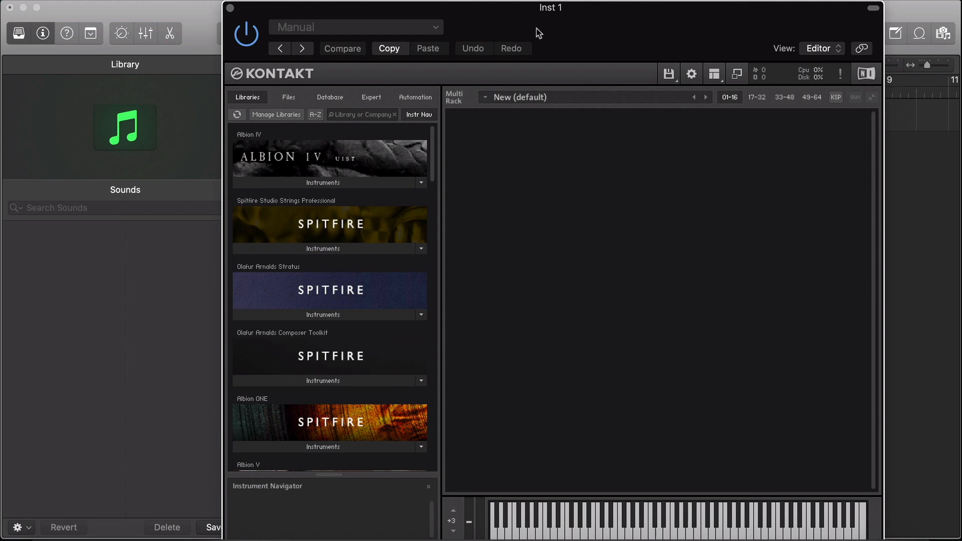
# - Load the Union Chapel Organ All Manuals patch from the ARC 2 drive into Kontakt
pyautogui.click(288, 97)
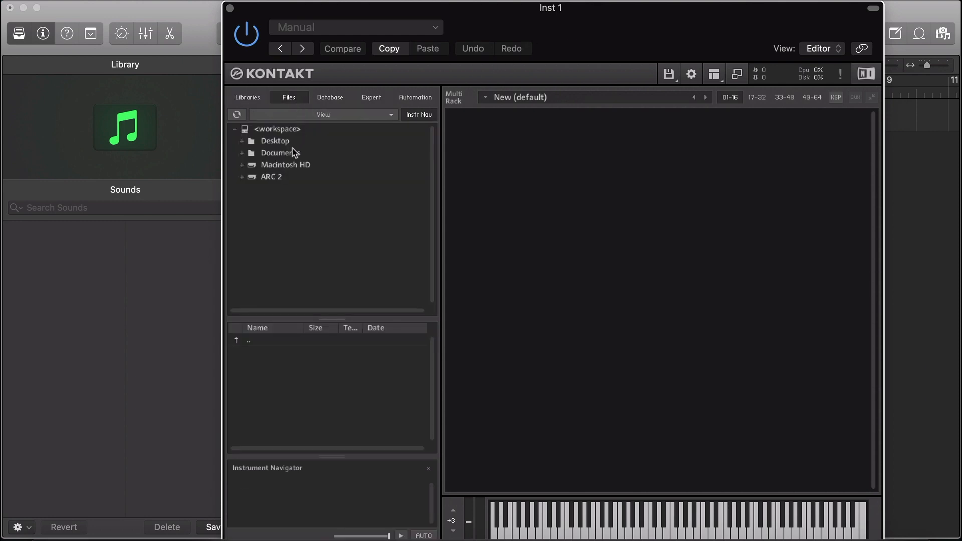
pyautogui.click(271, 177)
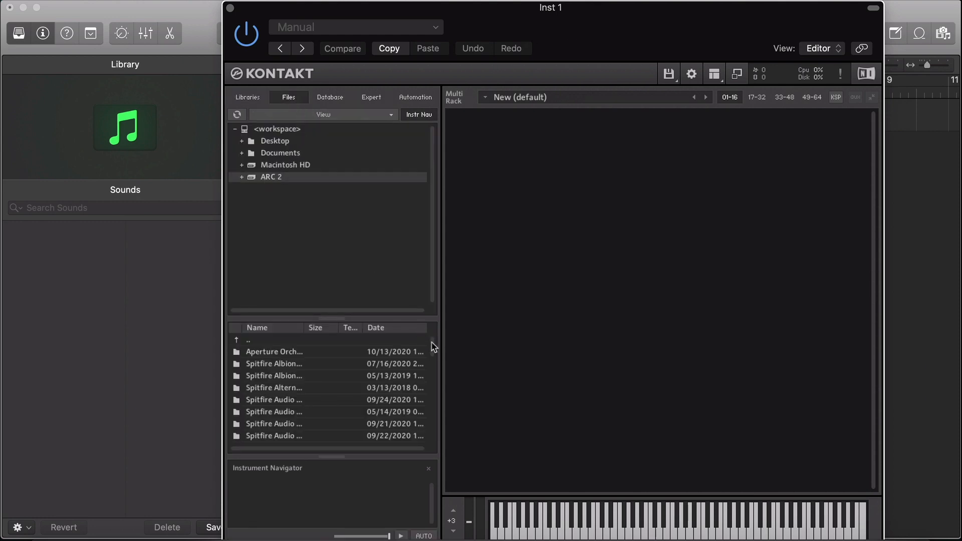
pyautogui.scroll(-3)
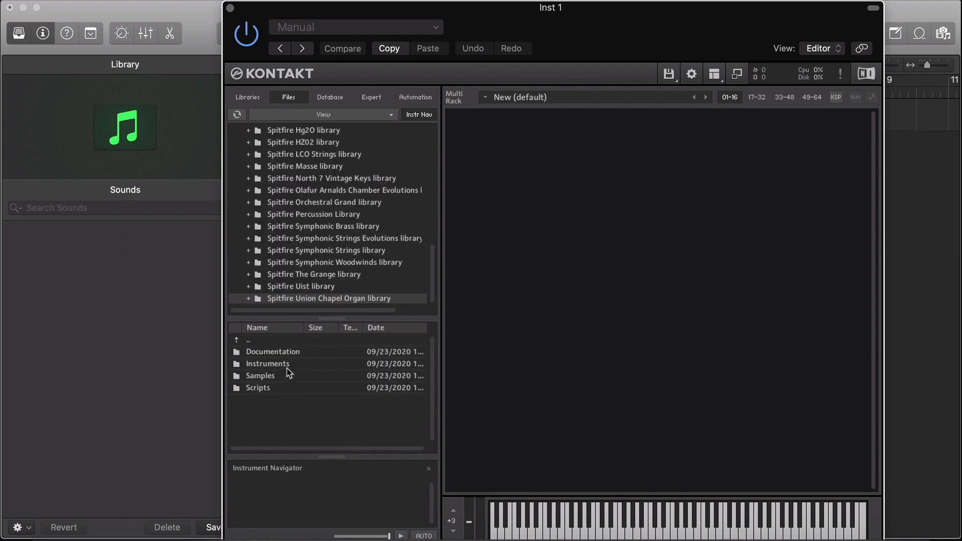
pyautogui.click(249, 298)
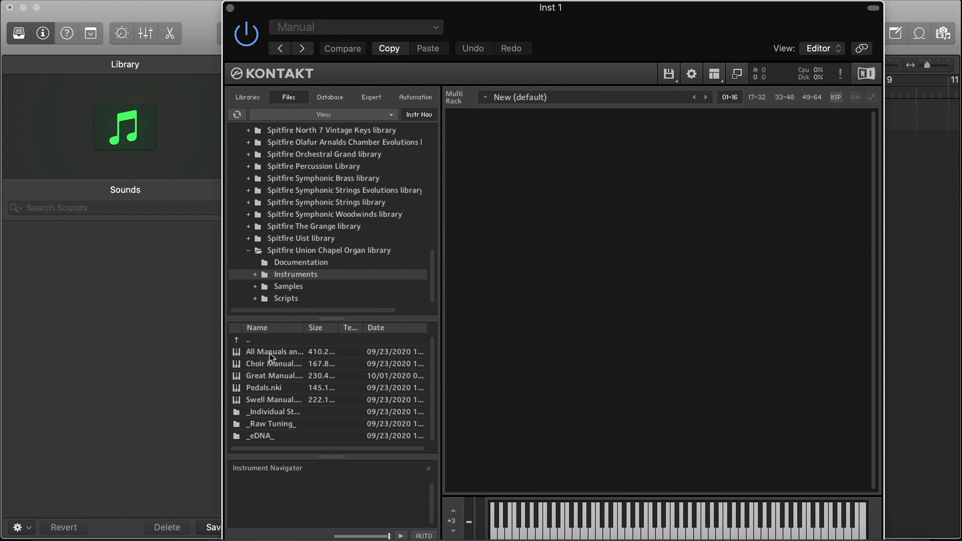
pyautogui.doubleClick(274, 351)
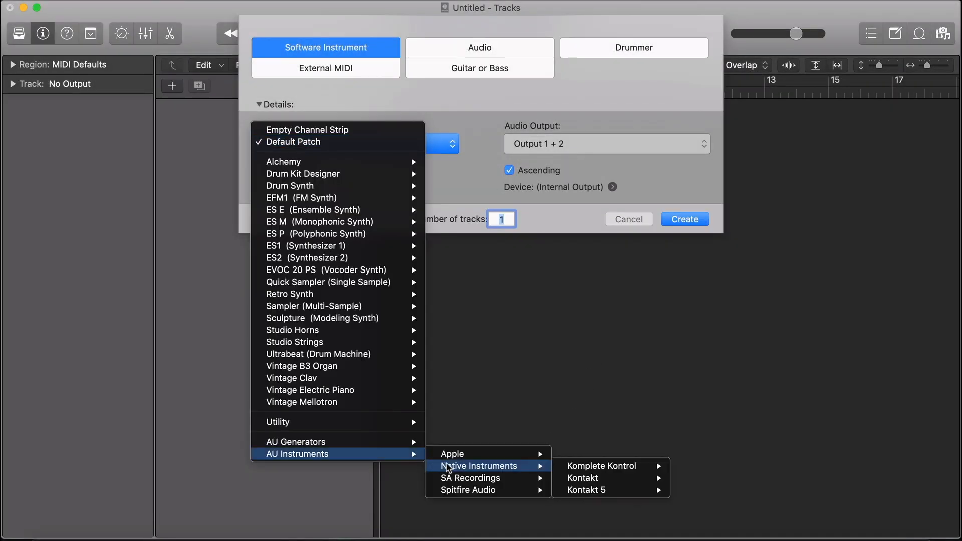
pyautogui.moveTo(602, 465)
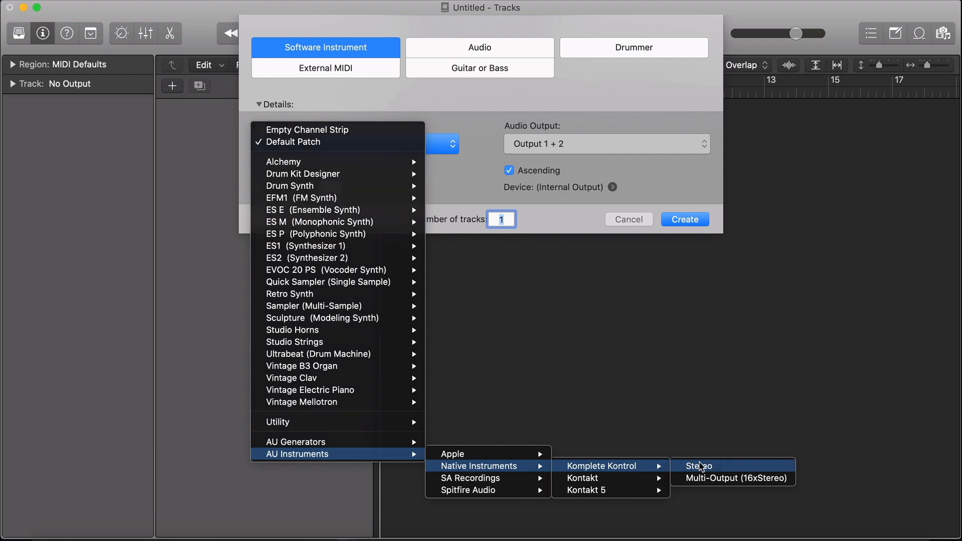
# - Create a software instrument track with stereo Komplete Kontrol
pyautogui.click(698, 466)
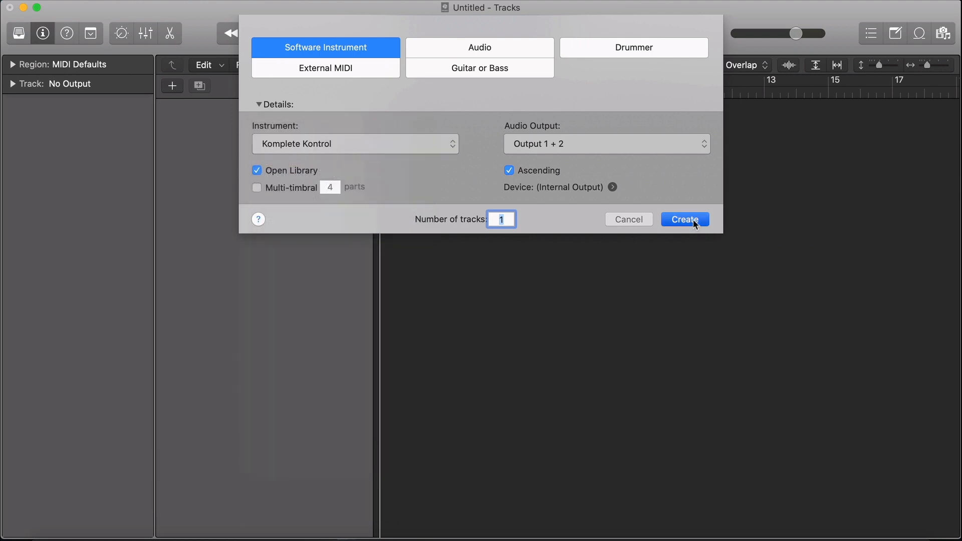
pyautogui.click(684, 218)
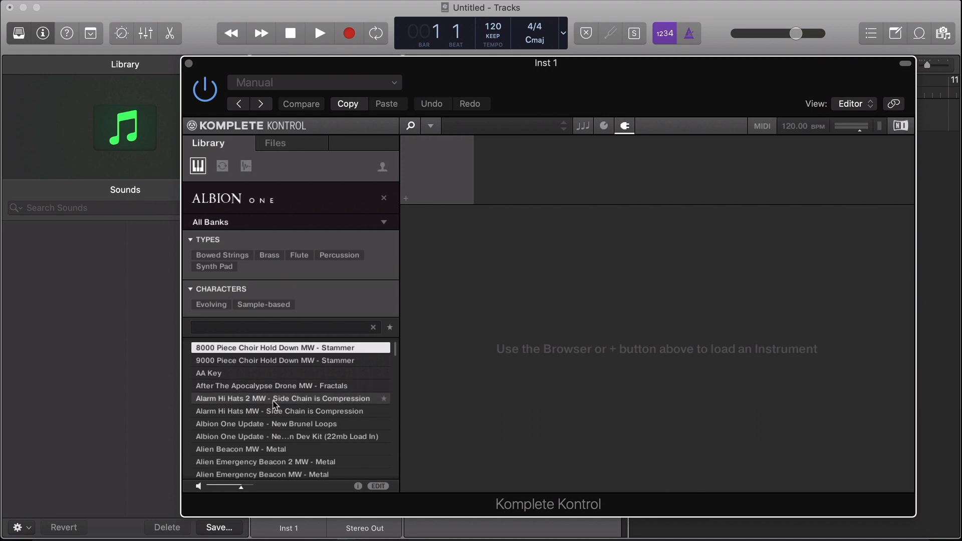
# - Load Albion ONE's 'Alarm Hi Hats MW - Side Chain is Compression' preset into Komplete Kontrol
pyautogui.click(282, 410)
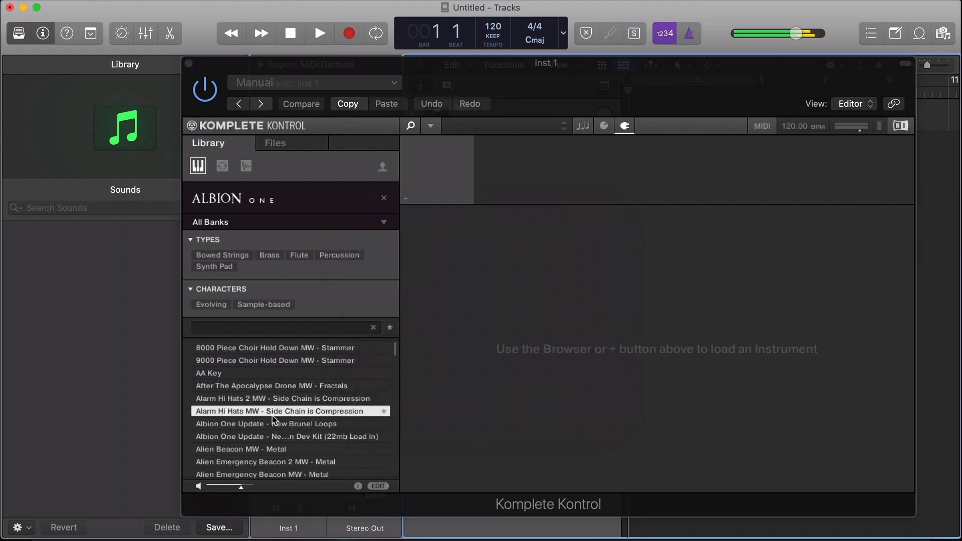
pyautogui.doubleClick(283, 410)
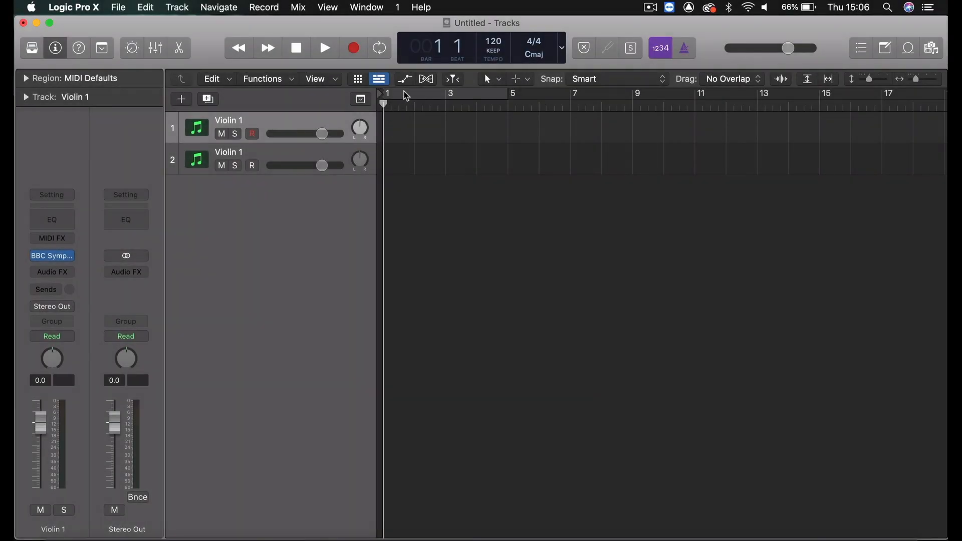
# - Show automation on both Violin 1 tracks with the automatable parameter list
pyautogui.click(404, 79)
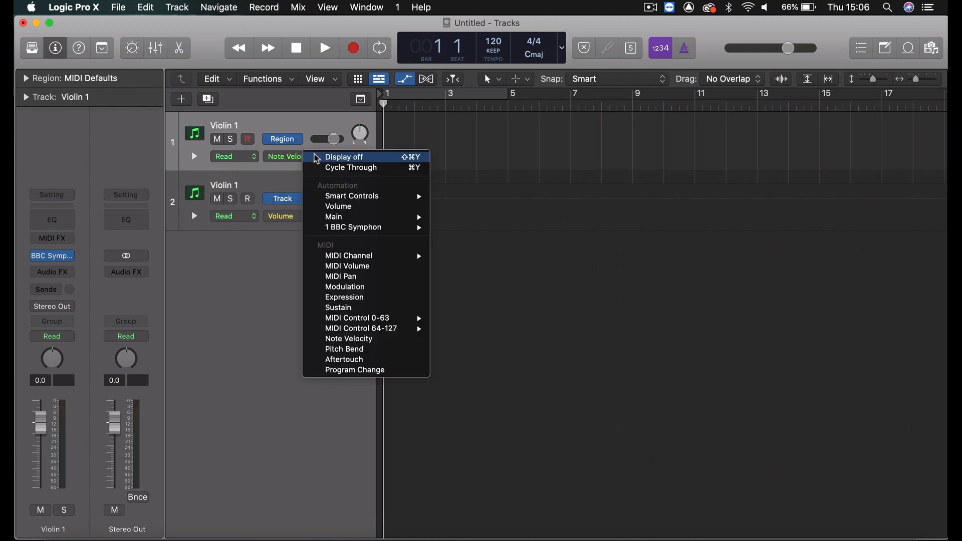
pyautogui.moveTo(345, 287)
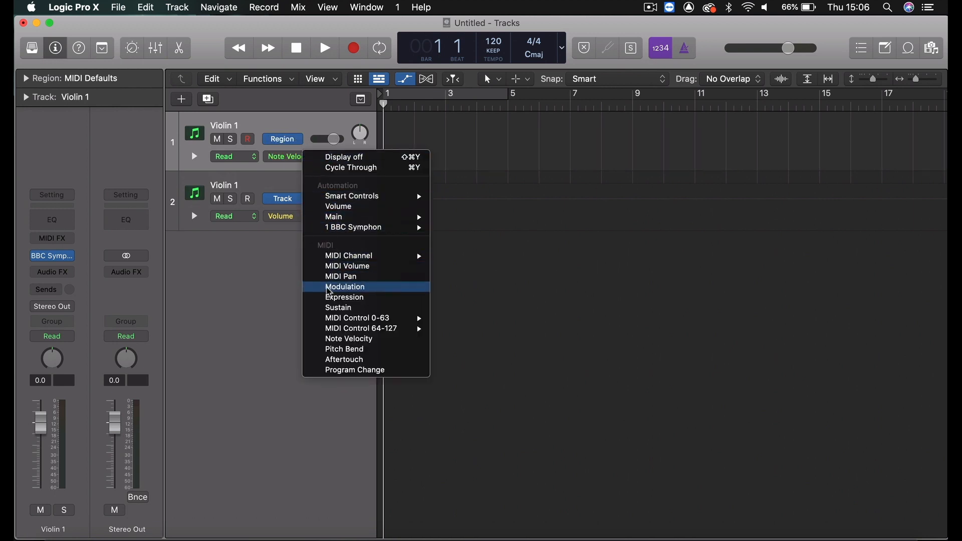
pyautogui.moveTo(344, 297)
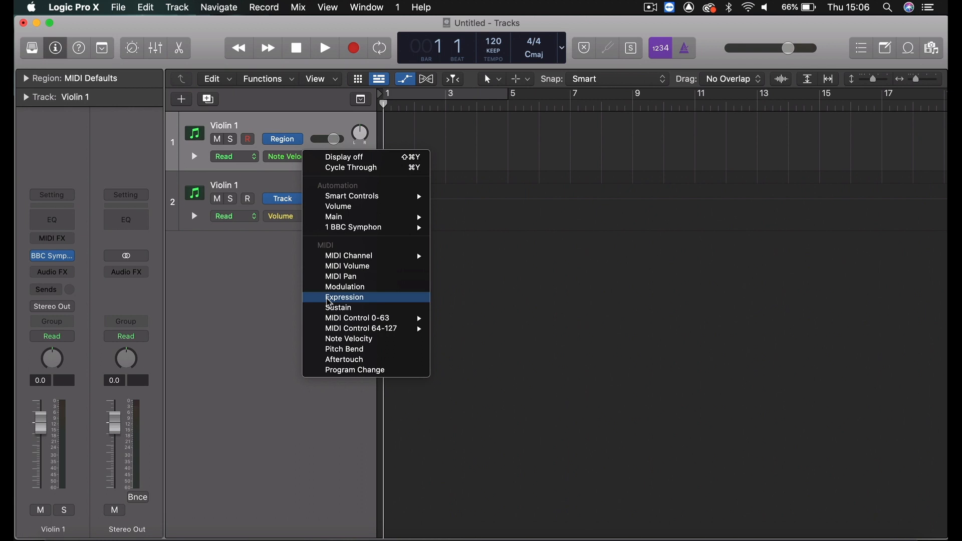
pyautogui.moveTo(338, 307)
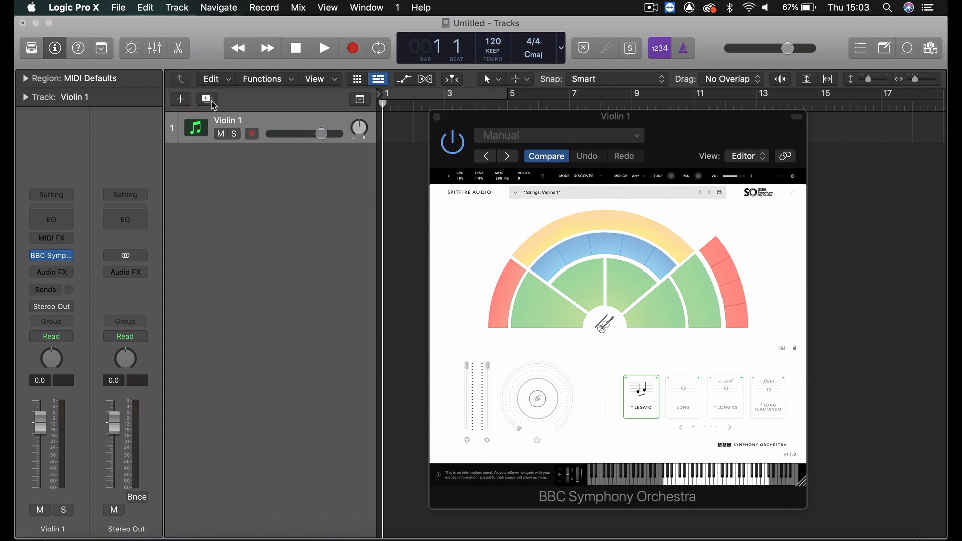
# - Duplicate Violin 1 with its settings and rename the copy 'Violin 2'
pyautogui.click(207, 98)
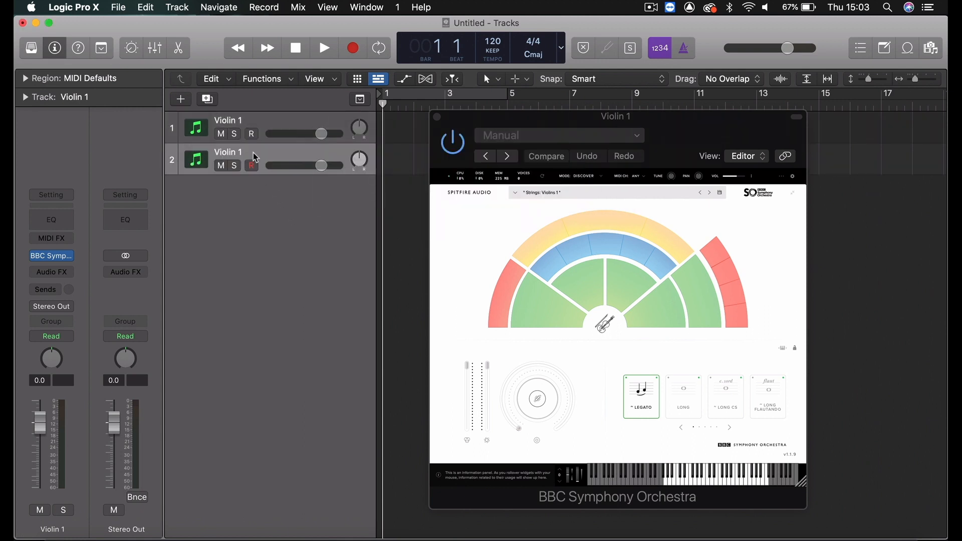
pyautogui.doubleClick(228, 152)
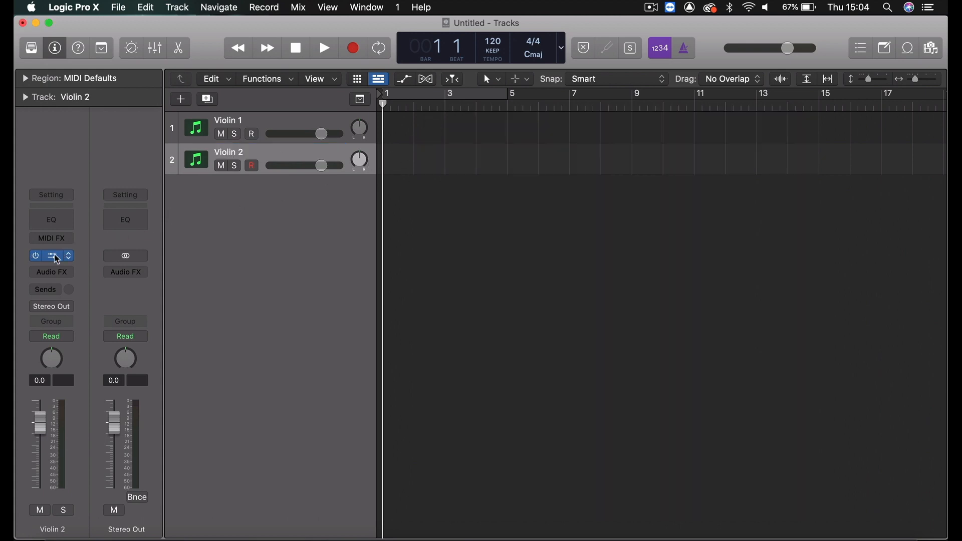
# - Load the Strings: Violins 2 patch in BBC Symphony Orchestra and enable Link
pyautogui.click(52, 255)
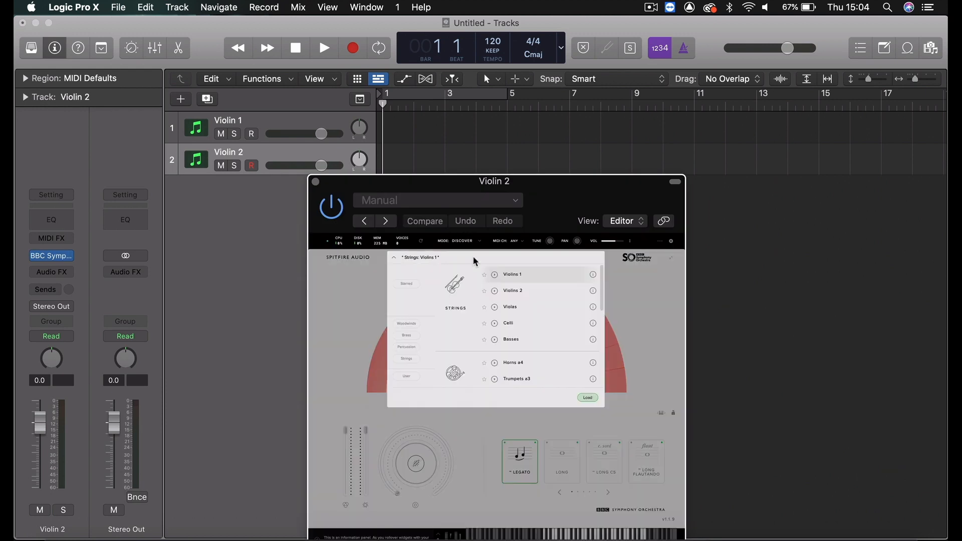
pyautogui.click(511, 290)
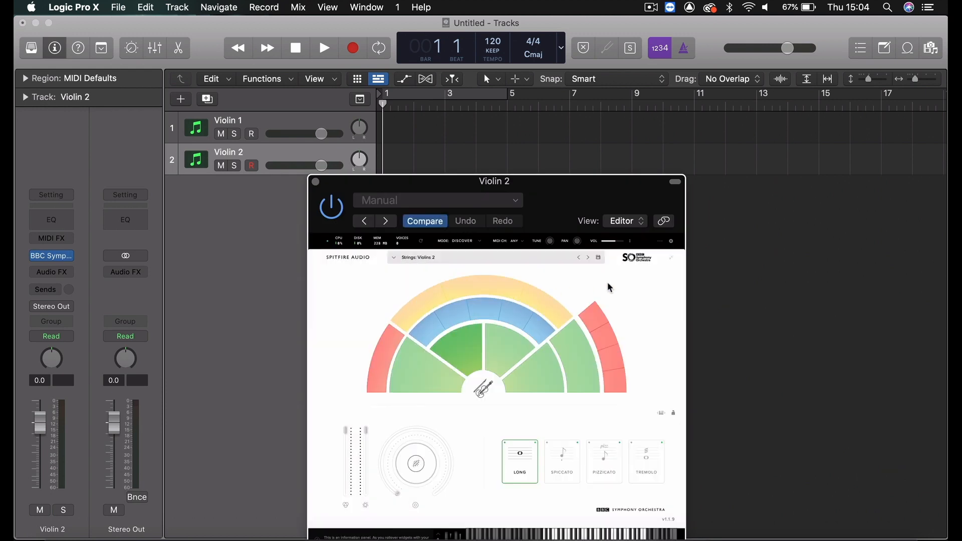
pyautogui.click(664, 221)
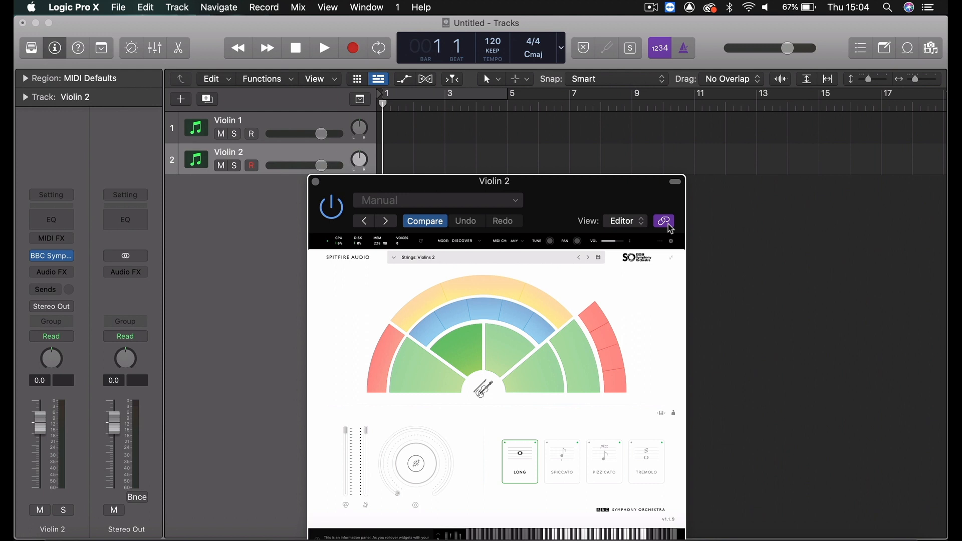